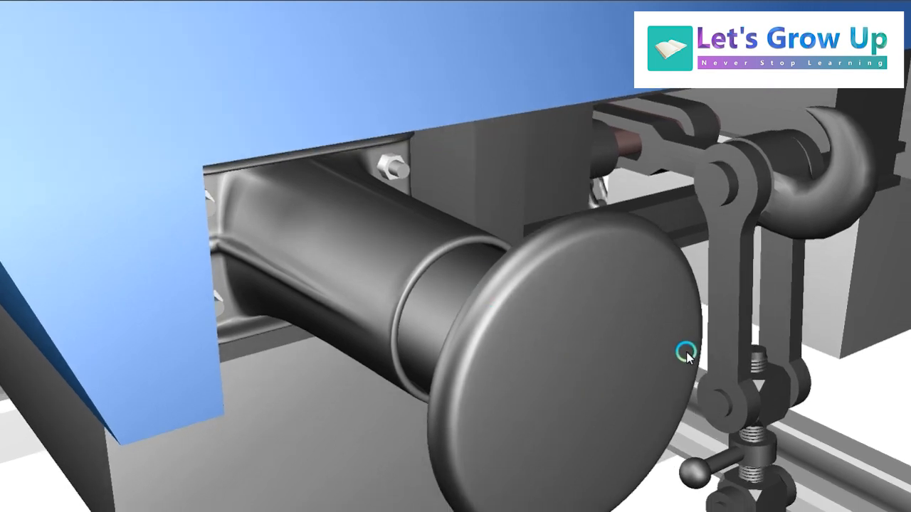
mouse_move(683, 249)
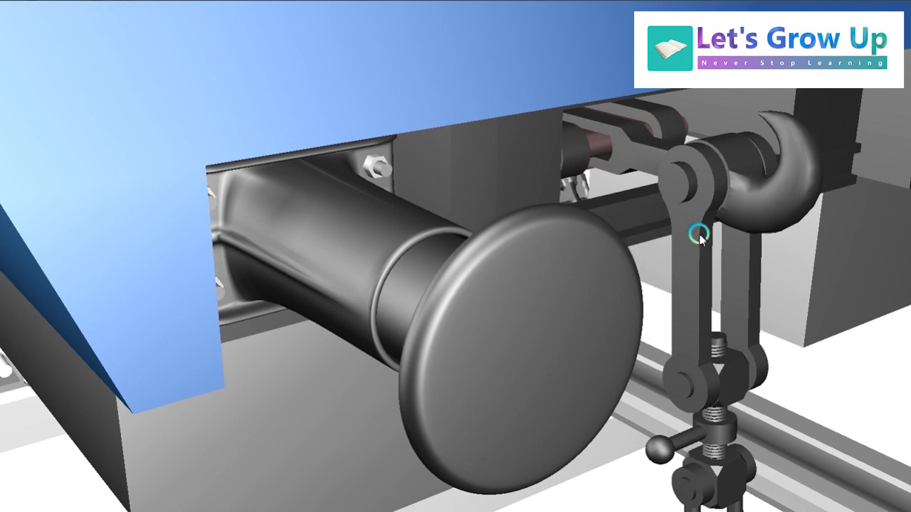
mouse_move(838, 108)
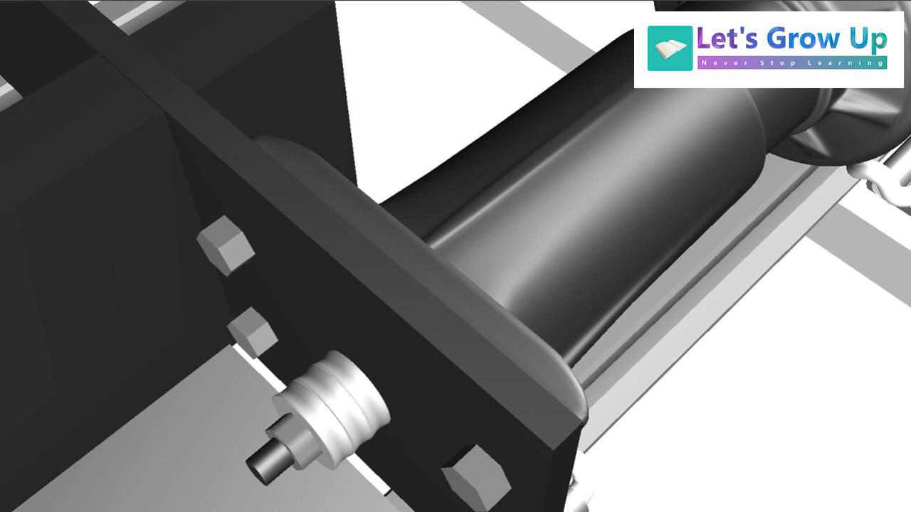
Bring the opposite side buffer up close to inspect its plunger head, sleeve, spring housing and rod
click(776, 292)
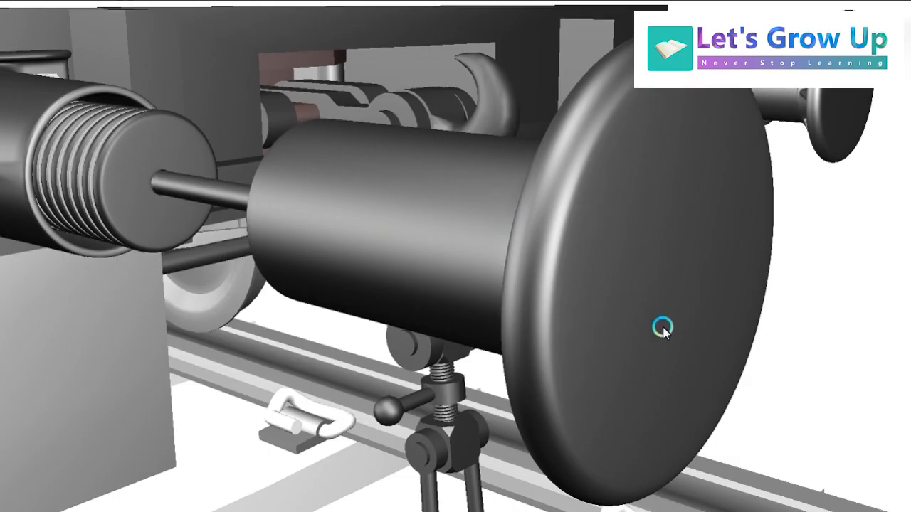
mouse_move(713, 98)
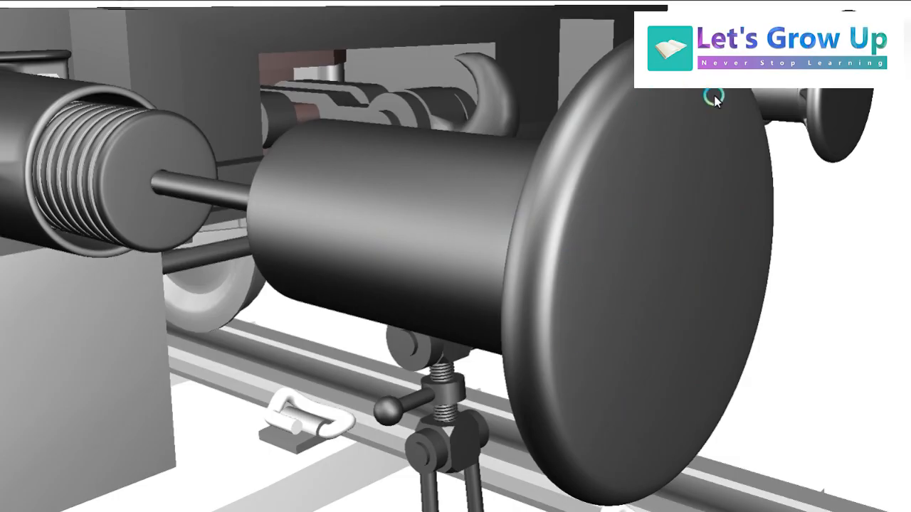
mouse_move(680, 313)
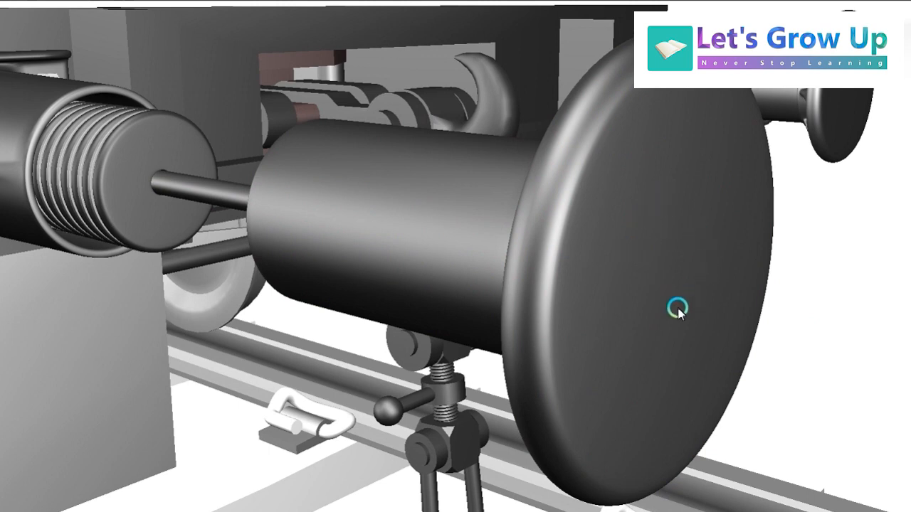
mouse_move(195, 495)
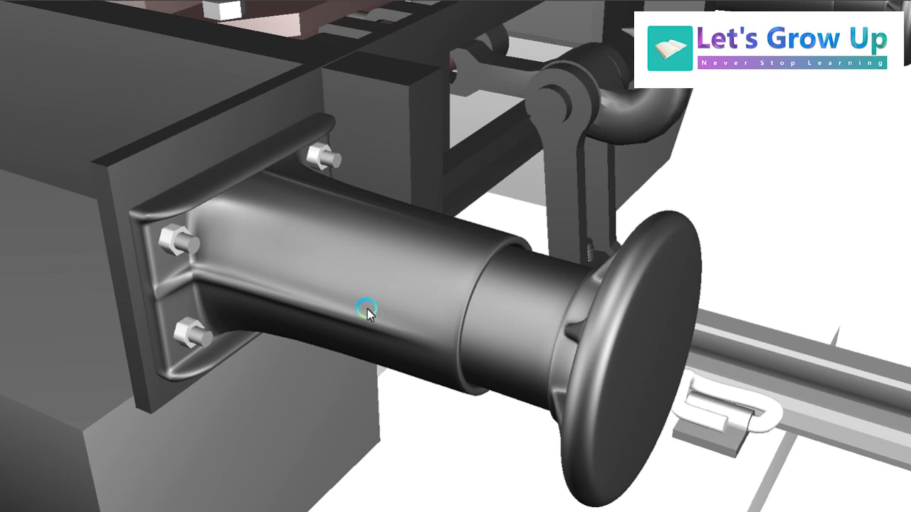
mouse_move(244, 247)
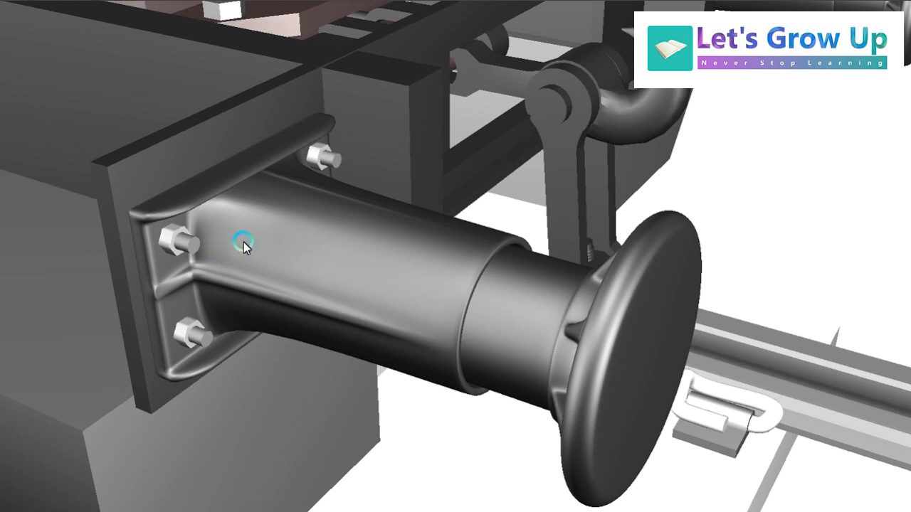
mouse_move(295, 343)
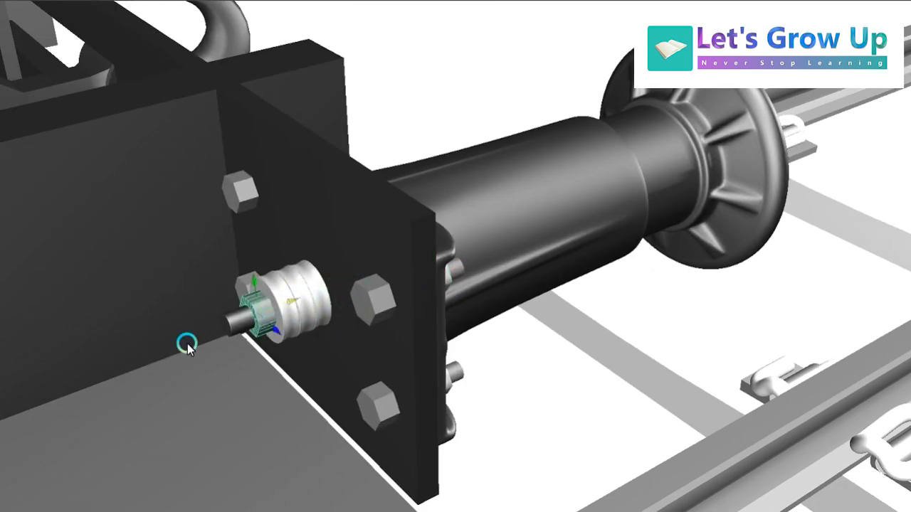
mouse_move(276, 315)
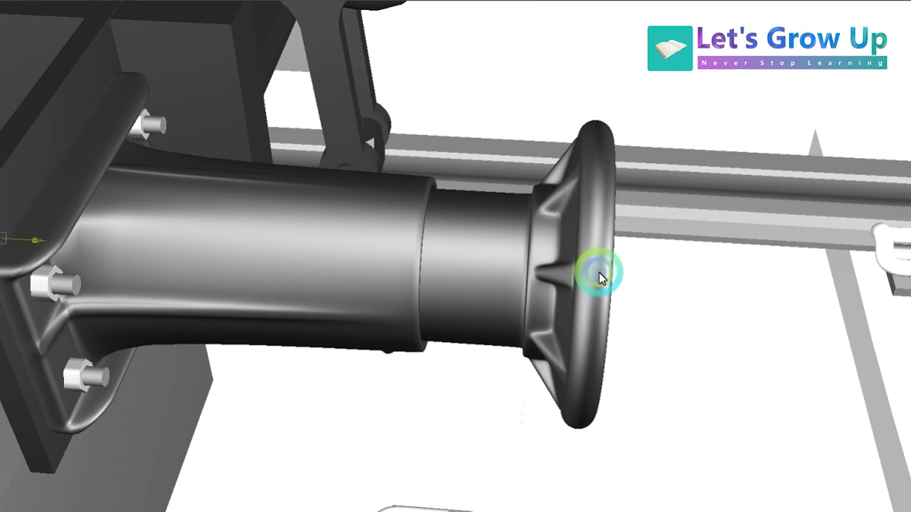
Slide the buffer plunger head and sleeve out of the casing, then dismiss the save-changes prompt
click(601, 277)
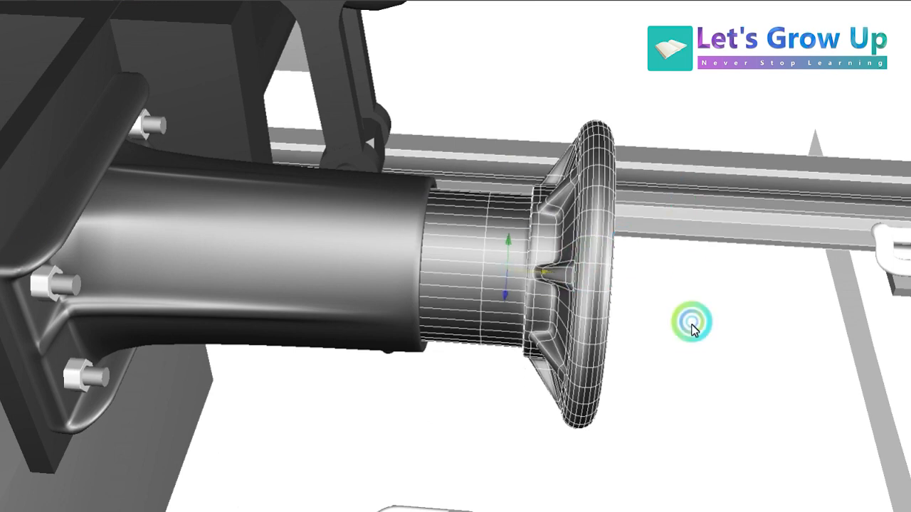
drag(694, 320, 893, 292)
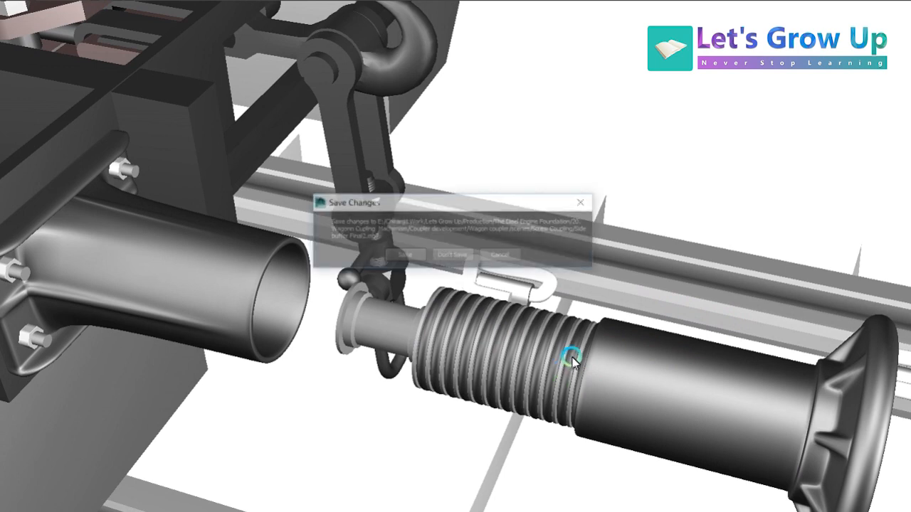
click(451, 254)
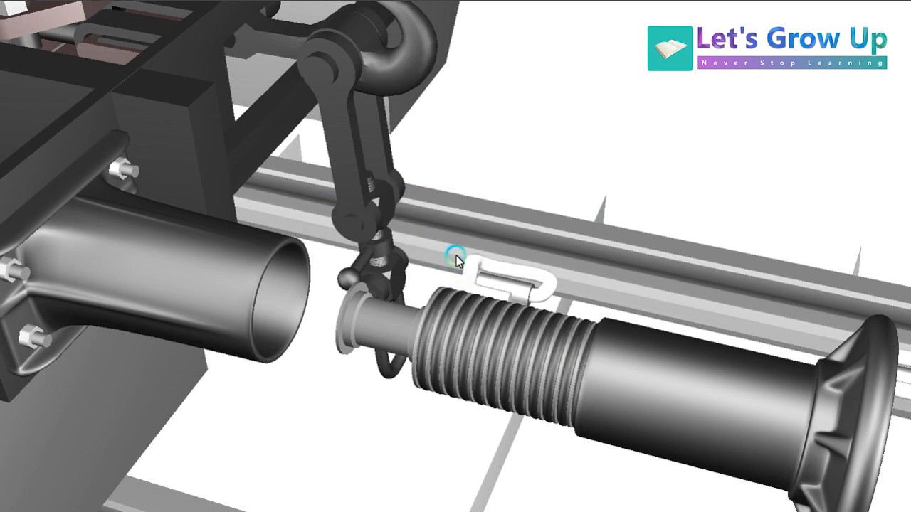